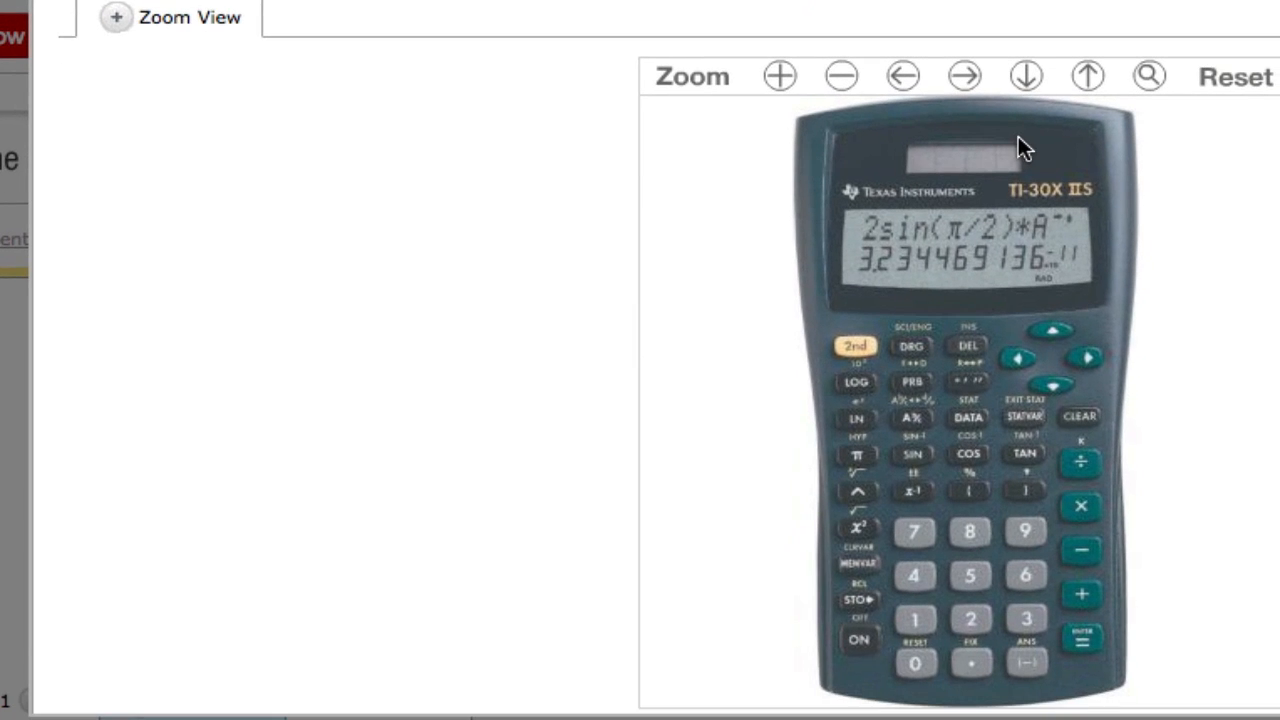
mouse_move(984, 220)
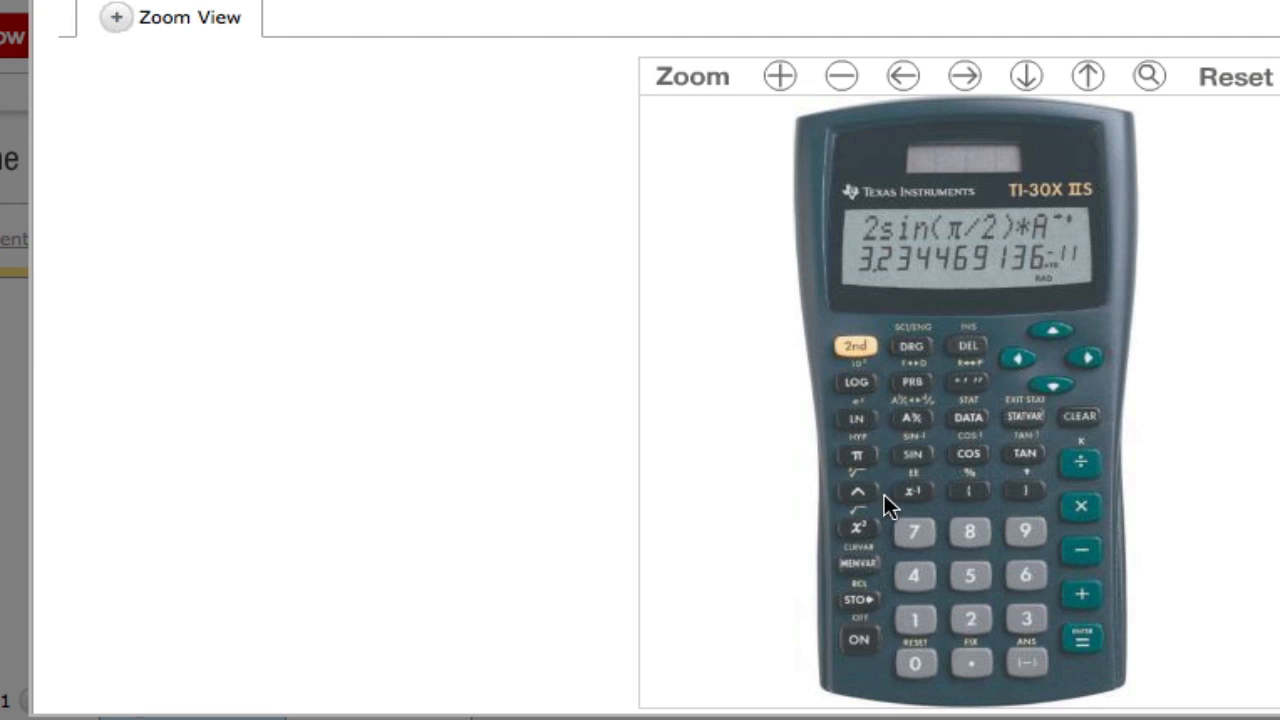
mouse_move(948, 240)
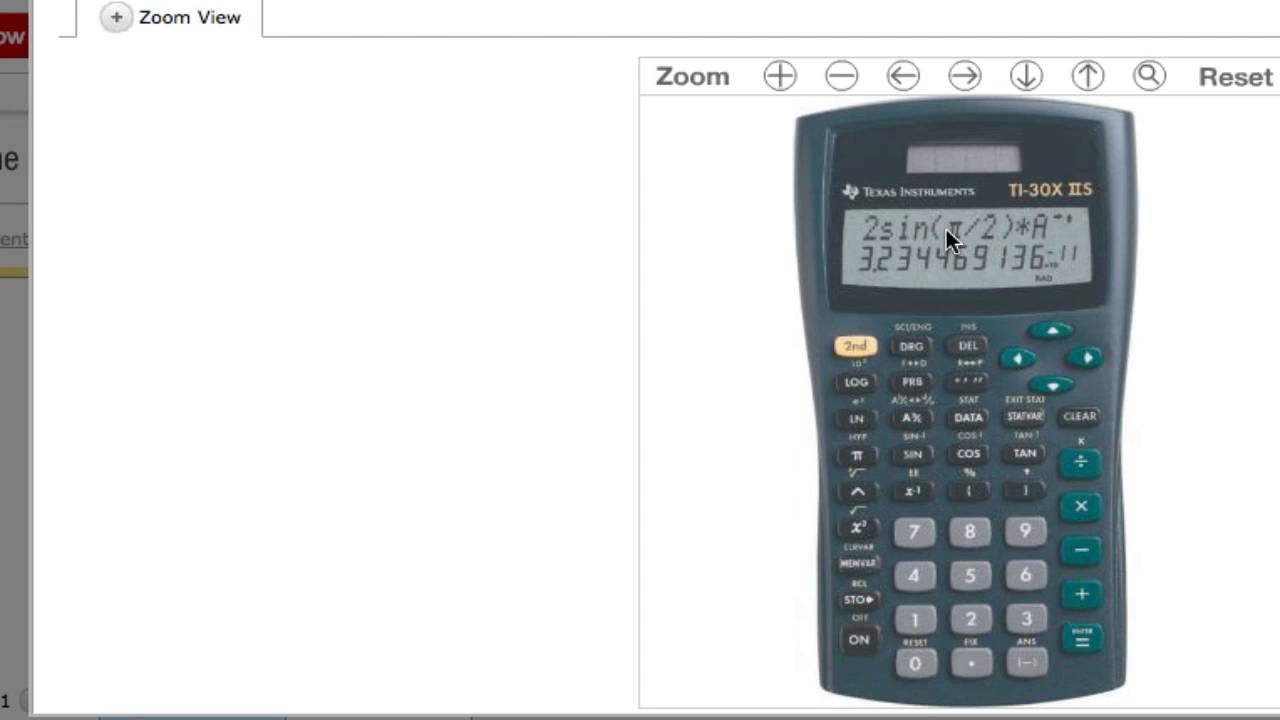
mouse_move(1078, 248)
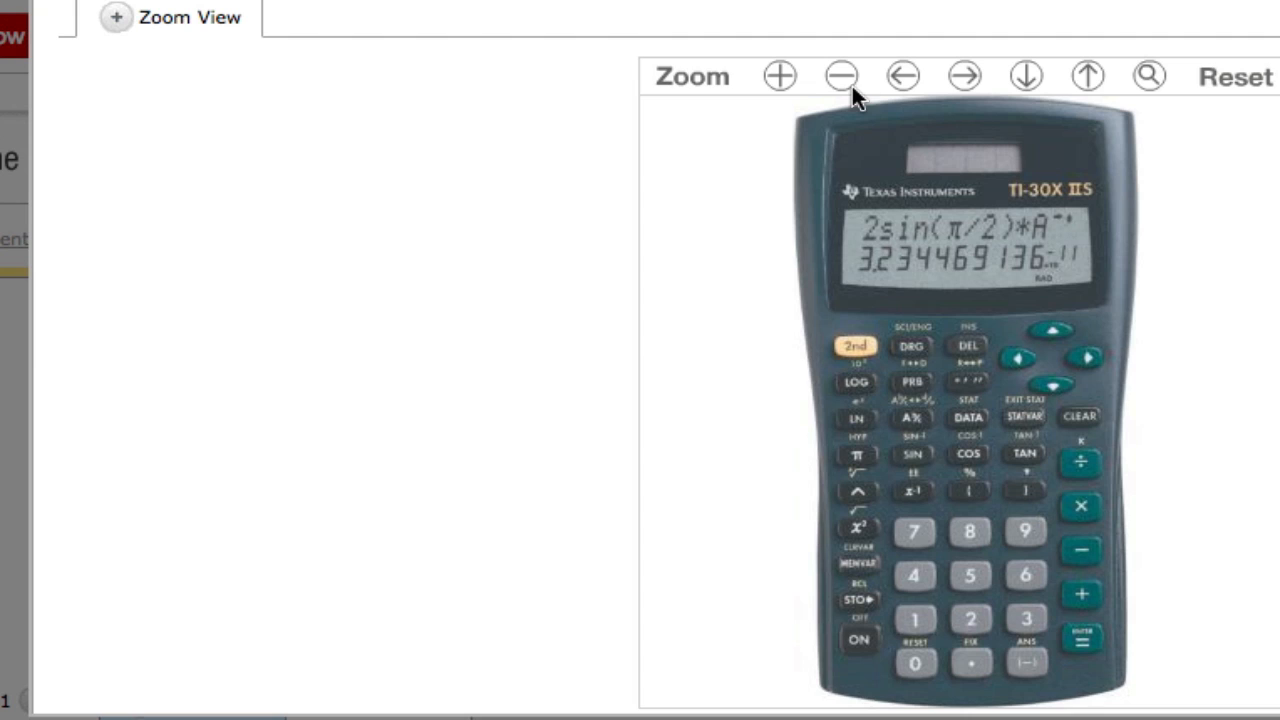
mouse_move(1036, 320)
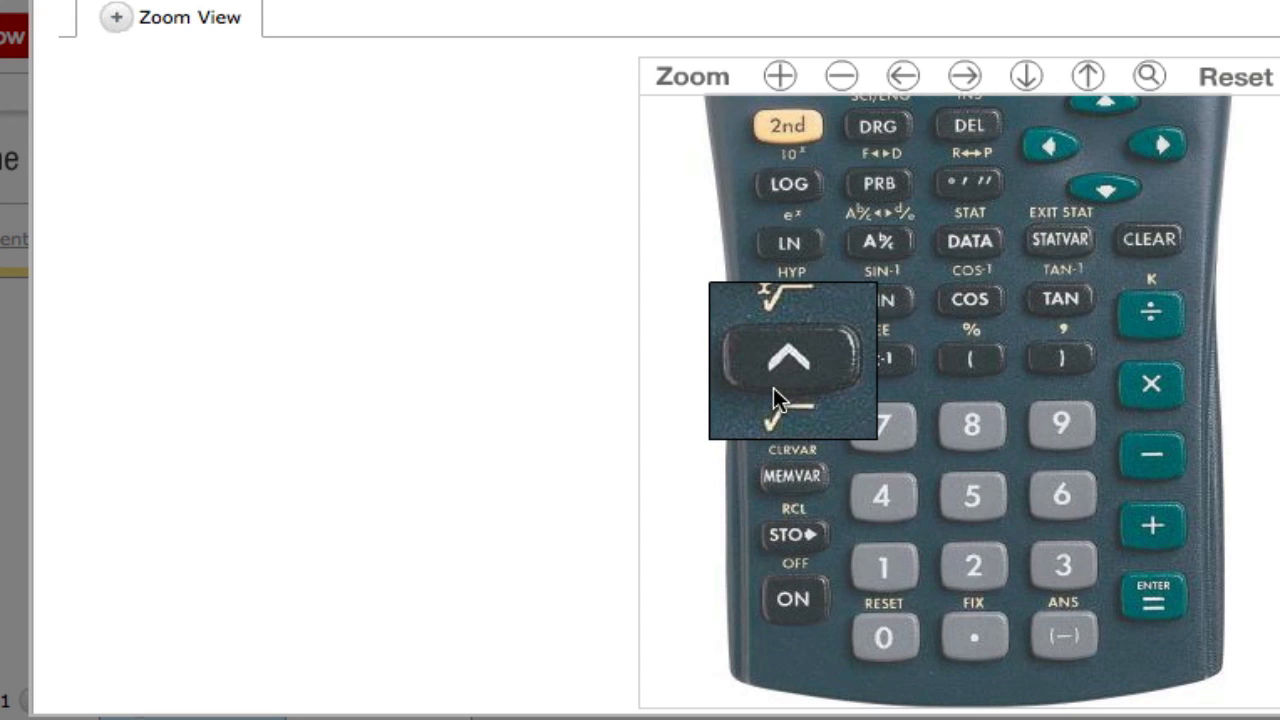
mouse_move(816, 388)
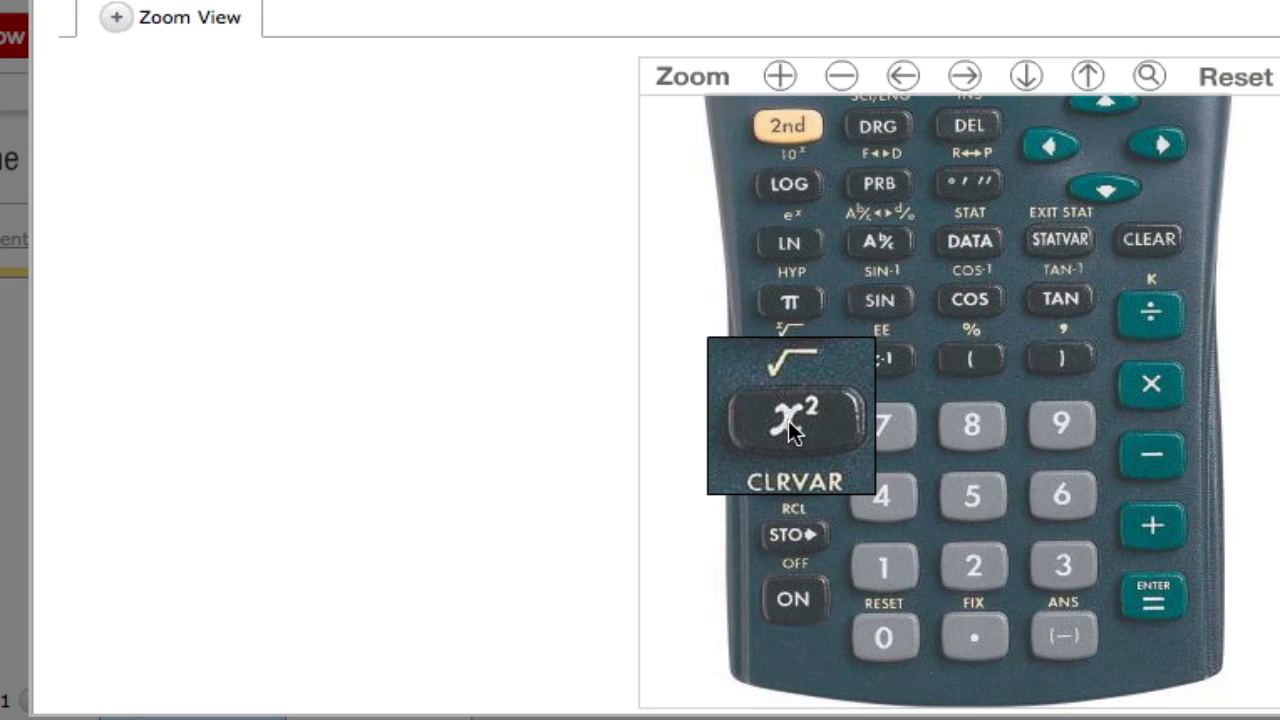
mouse_move(804, 432)
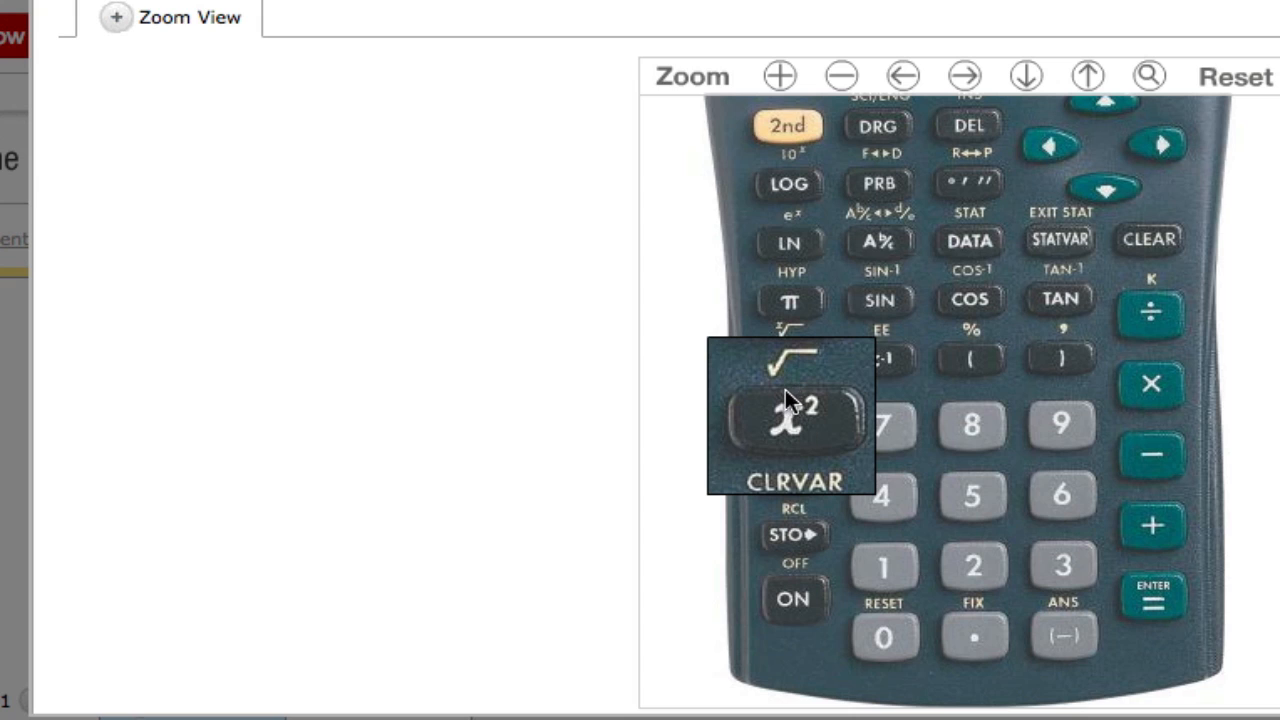
mouse_move(820, 378)
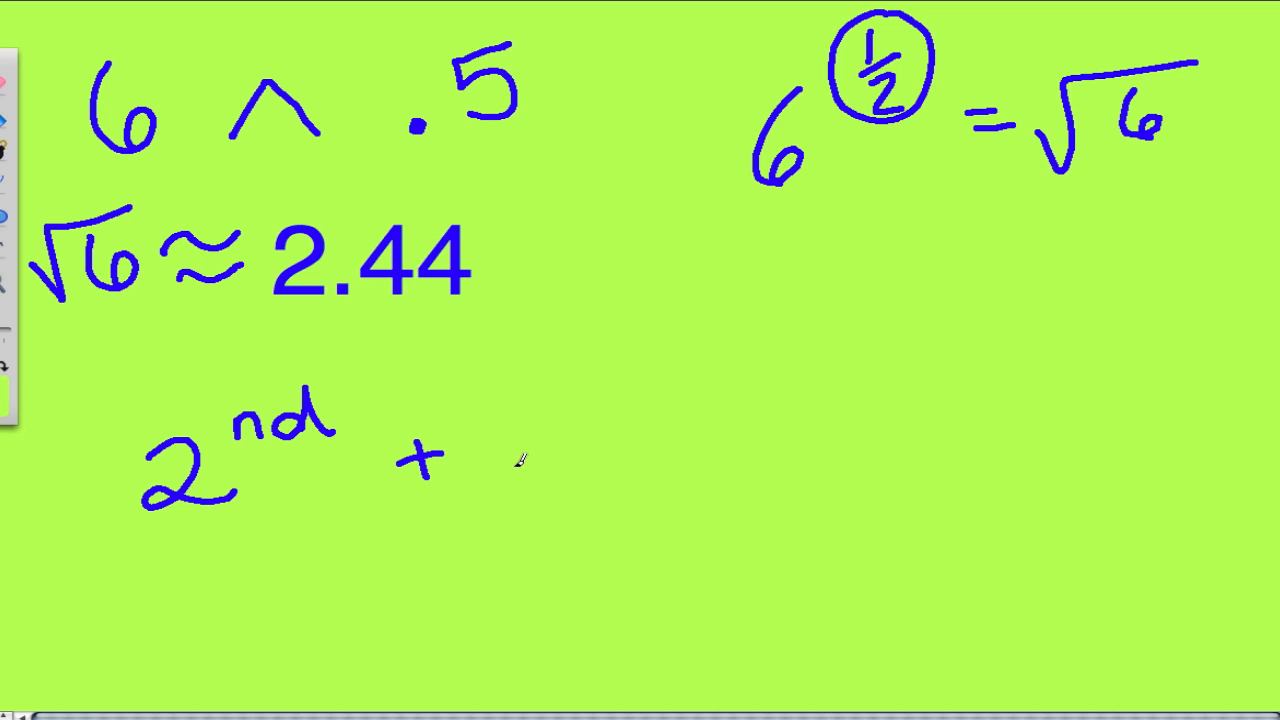
Handwrite 'x² + 6' after '2nd +' to complete the square-root key sequence under √6 ≈ 2.44.
drag(520, 480, 590, 410)
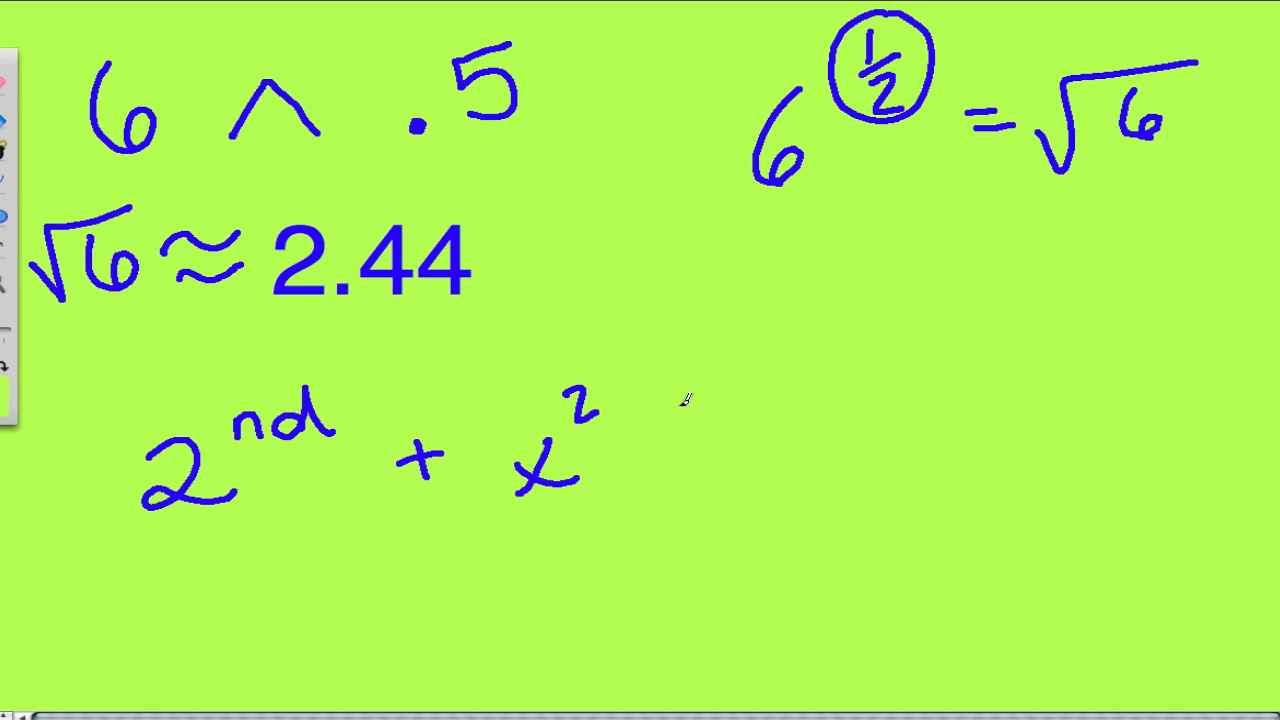
drag(650, 440, 810, 440)
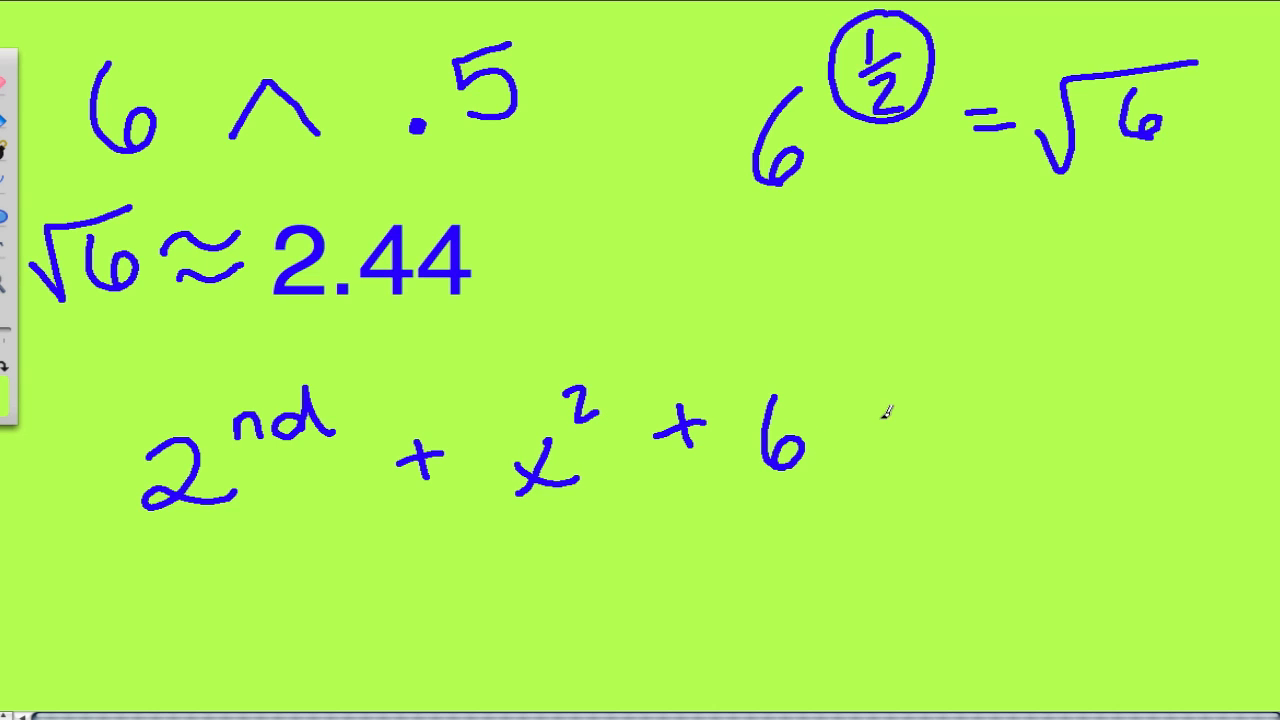